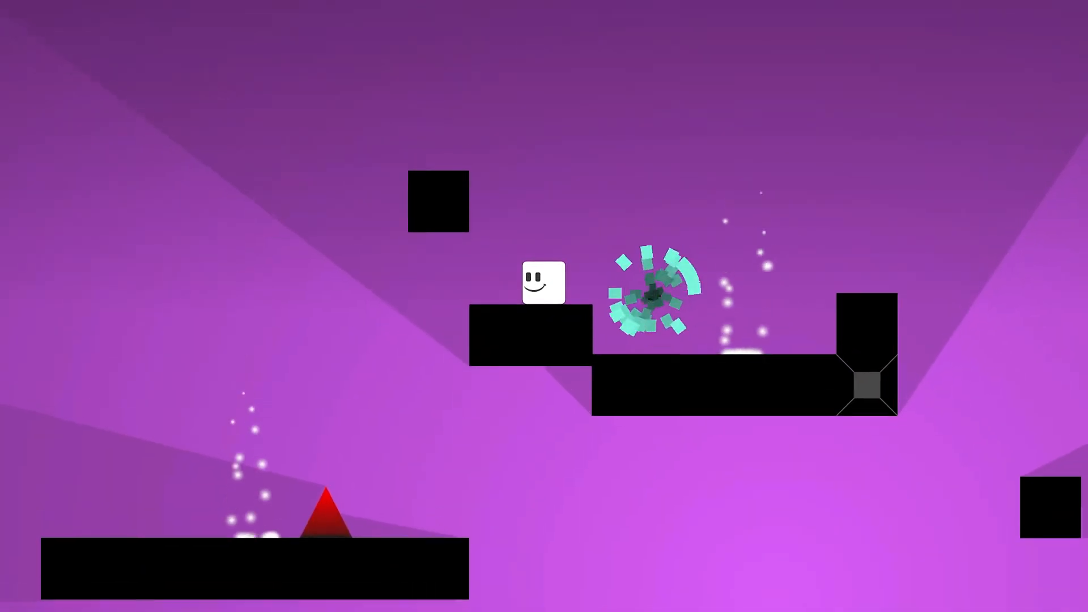
Drag the spot light down and right in the Scene view, next to the cyan block
key("space")
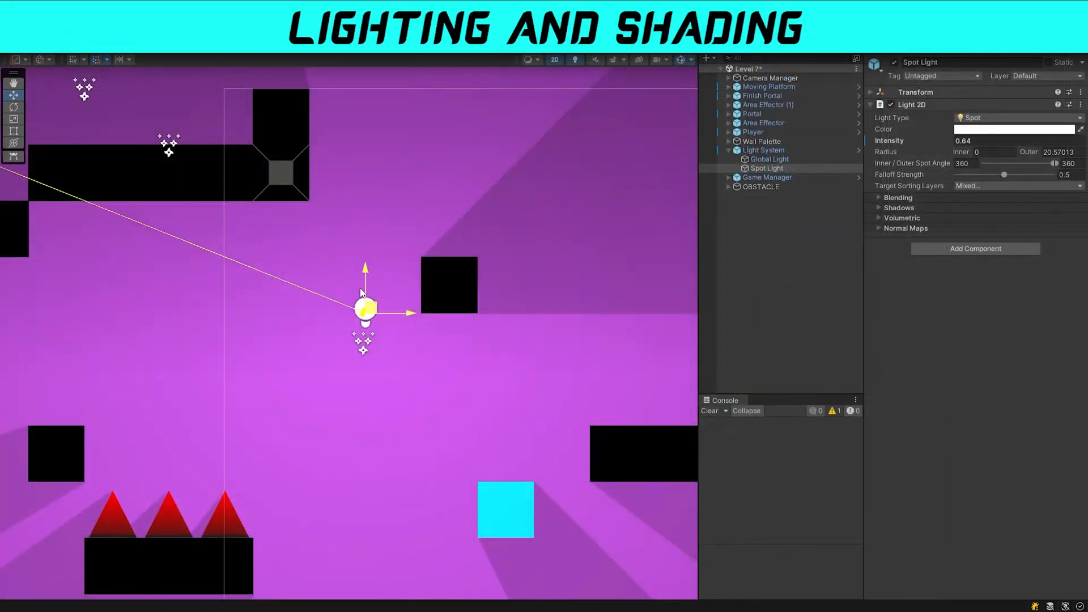
left_click_drag(365, 309, 421, 421)
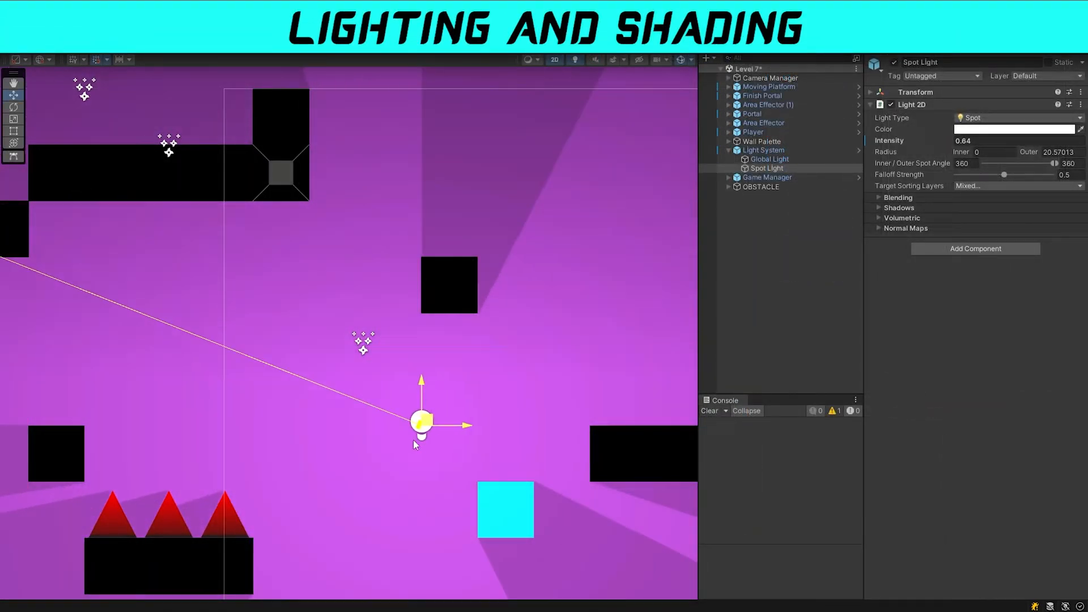